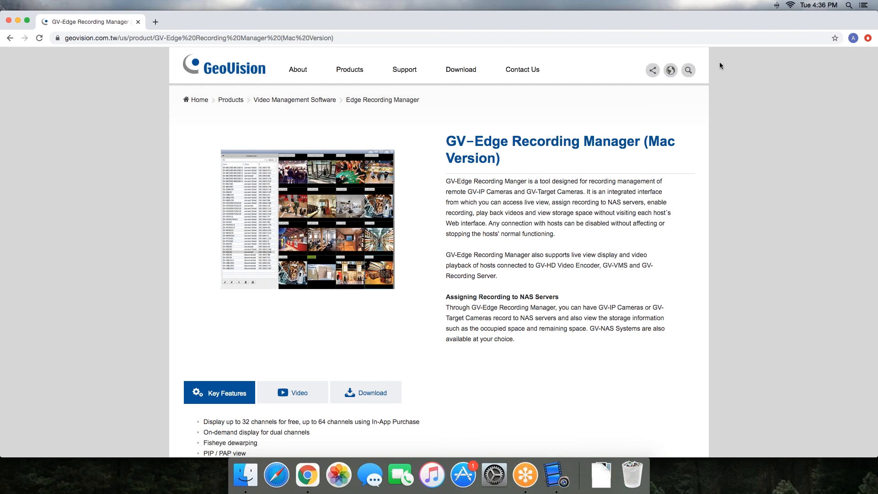
{"action": "mouse_move", "coordinate": [778, 147]}
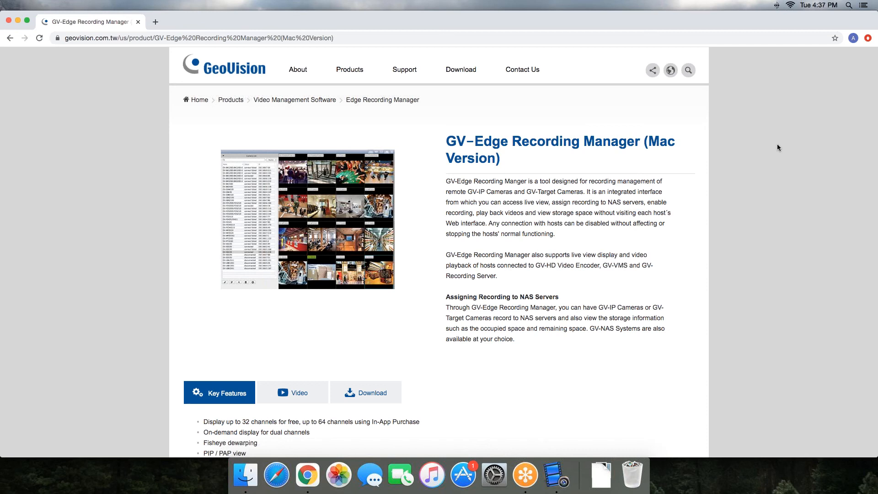
{"action": "mouse_move", "coordinate": [766, 155]}
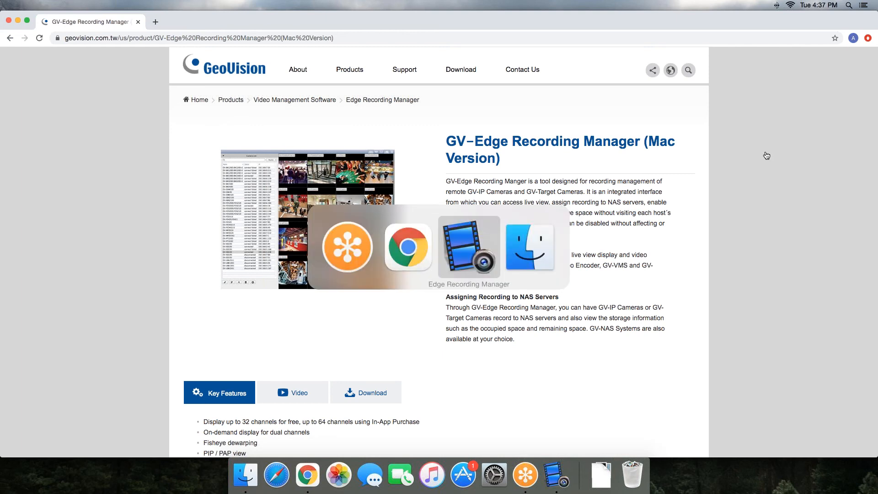
Step: Bring the Edge Recording Manager window to the front
{"action": "left_click", "coordinate": [468, 246]}
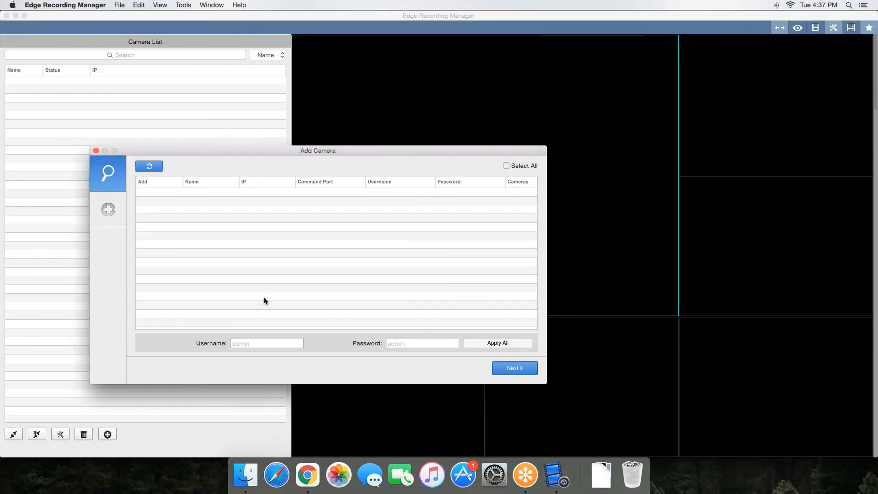
{"action": "mouse_move", "coordinate": [194, 225]}
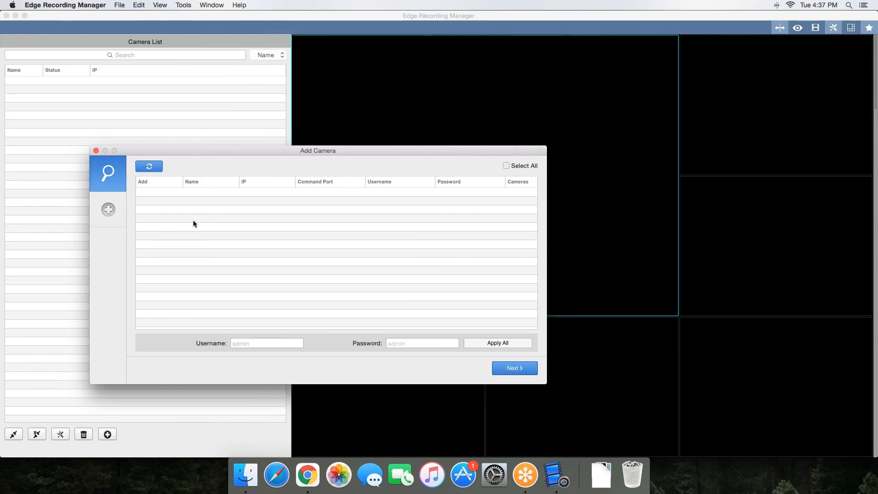
{"action": "mouse_move", "coordinate": [179, 207]}
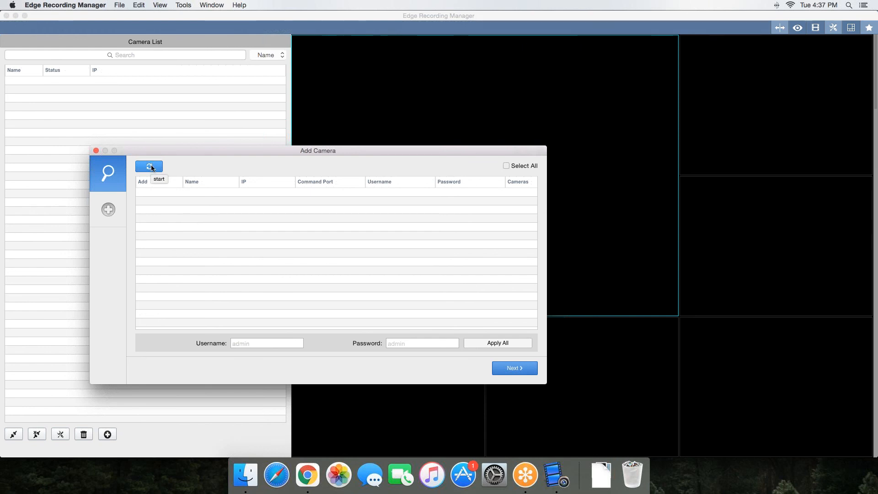
{"action": "mouse_move", "coordinate": [108, 210]}
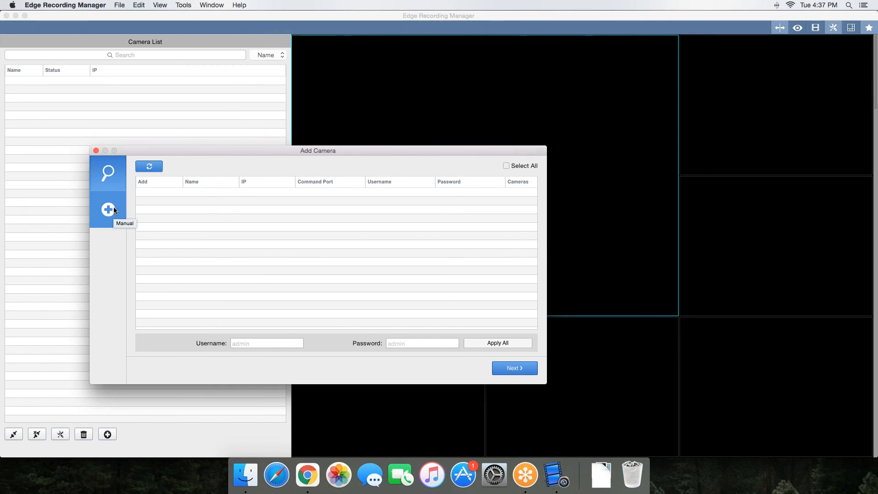
Step: Manually enter host 'Office' with command port 56000, HTTP port 8880 and its password
{"action": "left_click", "coordinate": [108, 209]}
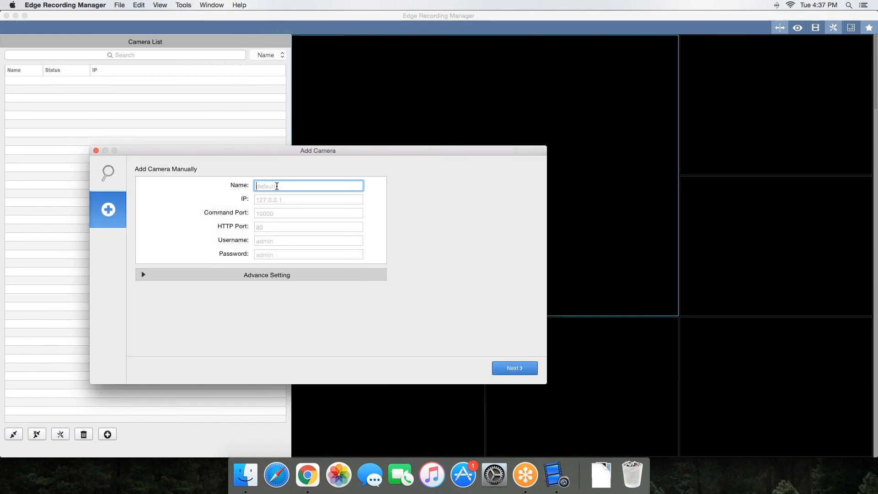
{"action": "type", "text": "Office"}
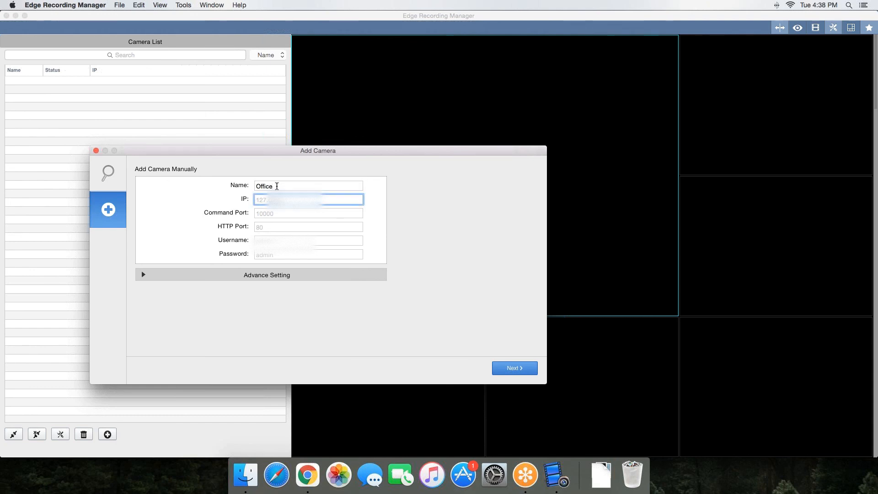
{"action": "type", "text": "24.2"}
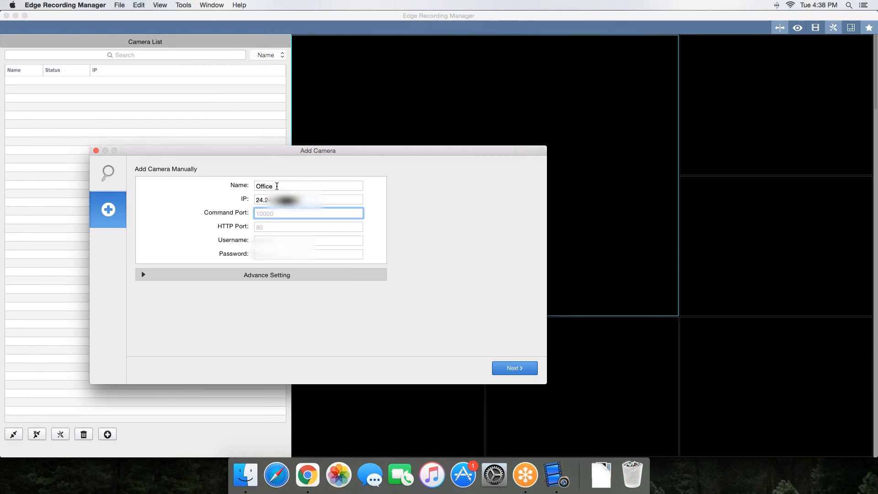
{"action": "type", "text": "56000"}
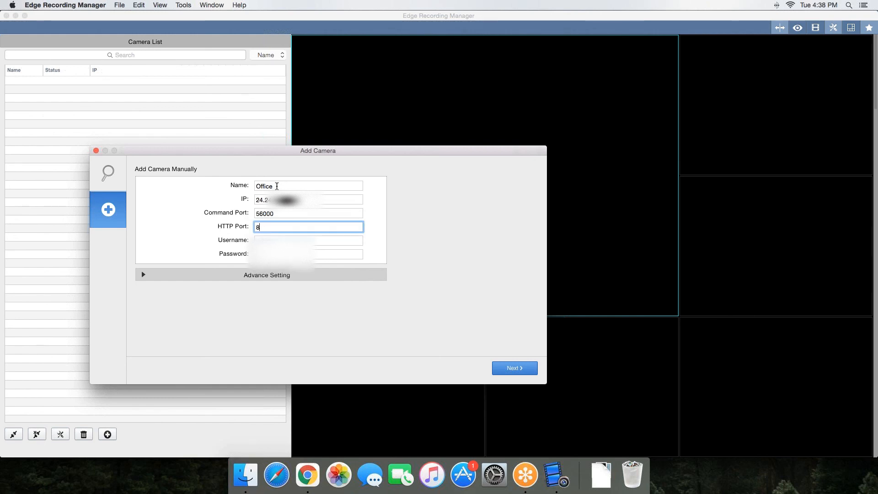
{"action": "type", "text": "880"}
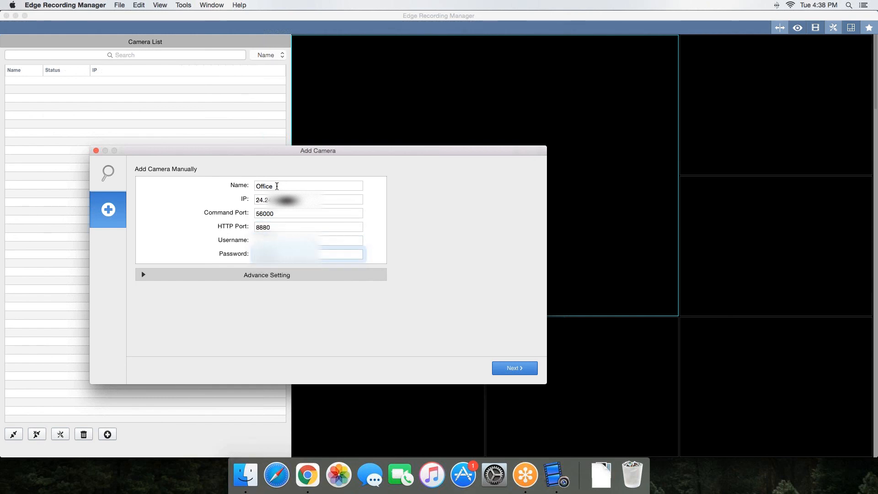
{"action": "left_click", "coordinate": [307, 254]}
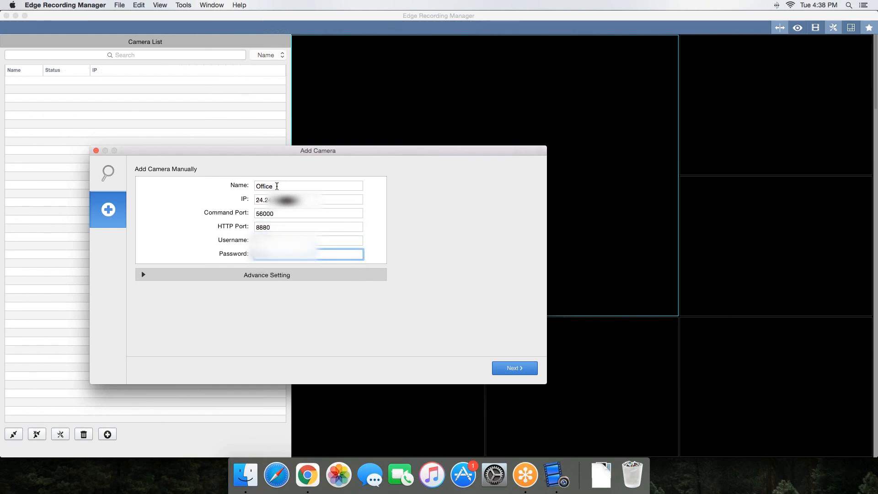
{"action": "type", "text": "•"}
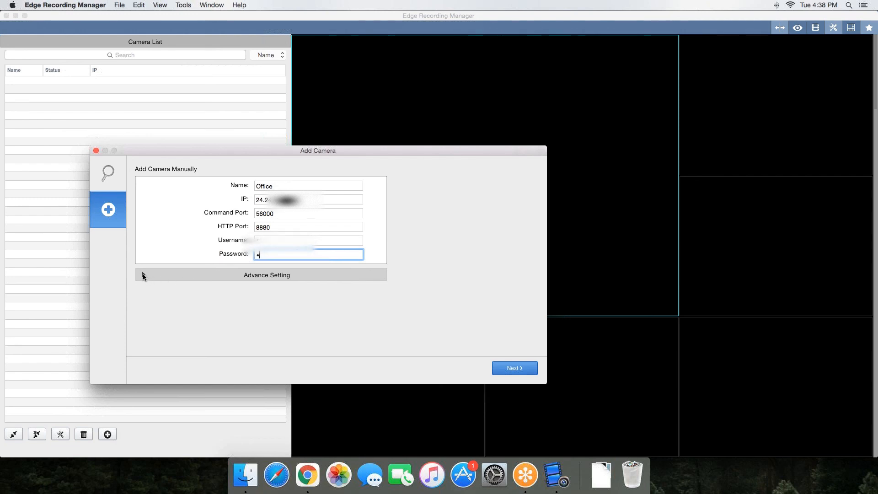
Step: Fetch the Office host's cameras, tick GV-ABL8712 through GV-VD8700, and apply them
{"action": "left_click", "coordinate": [267, 274]}
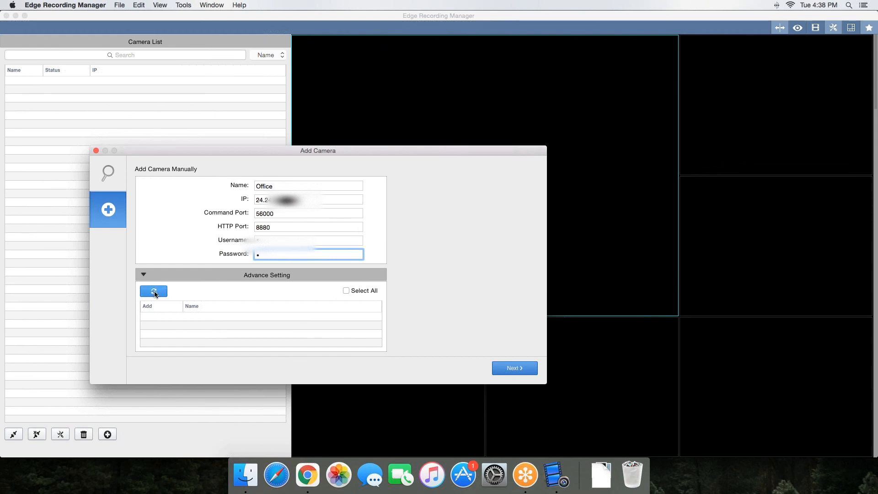
{"action": "left_click", "coordinate": [154, 291]}
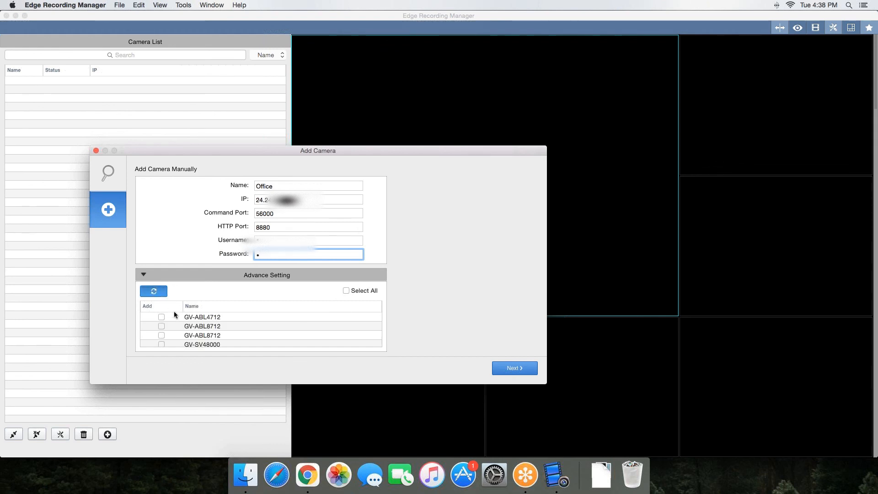
{"action": "left_click", "coordinate": [161, 326]}
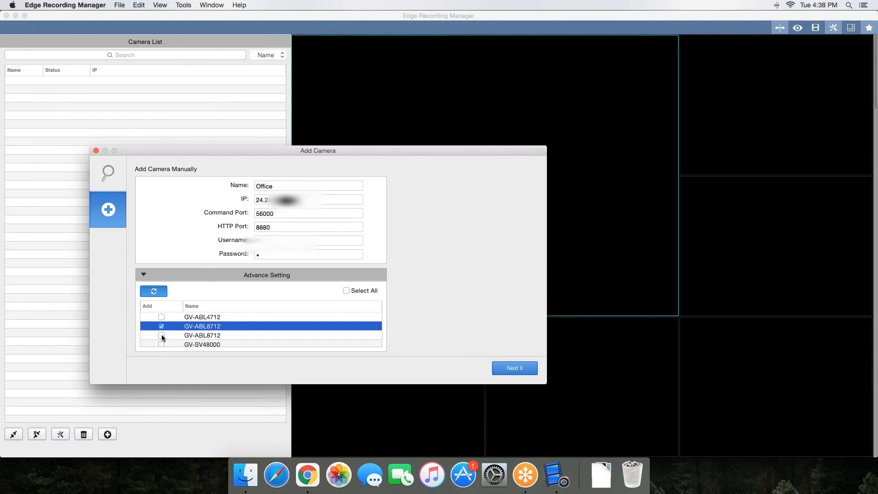
{"action": "scroll", "scroll_direction": "down", "scroll_amount": 3}
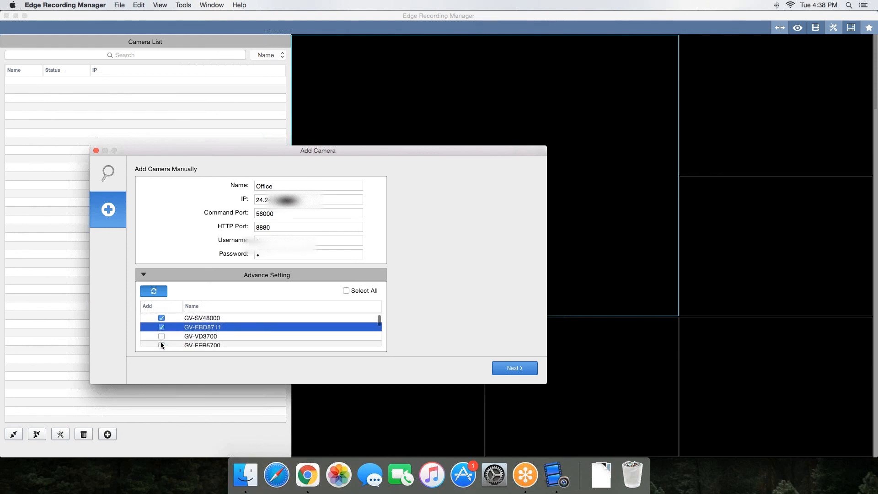
{"action": "scroll", "scroll_direction": "down", "scroll_amount": 3}
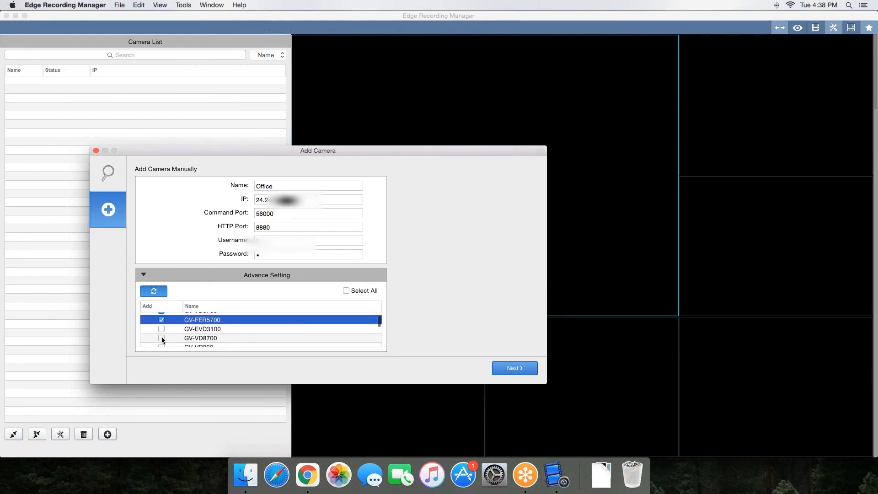
{"action": "left_click", "coordinate": [161, 339]}
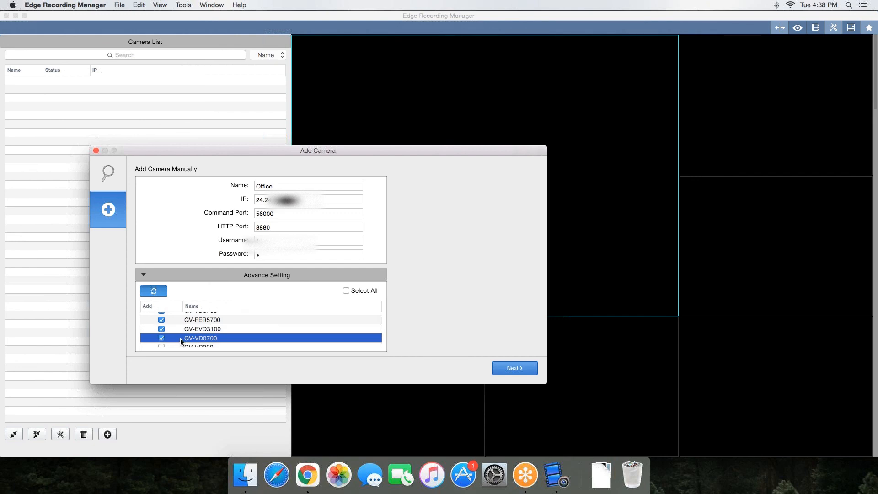
{"action": "mouse_move", "coordinate": [321, 338]}
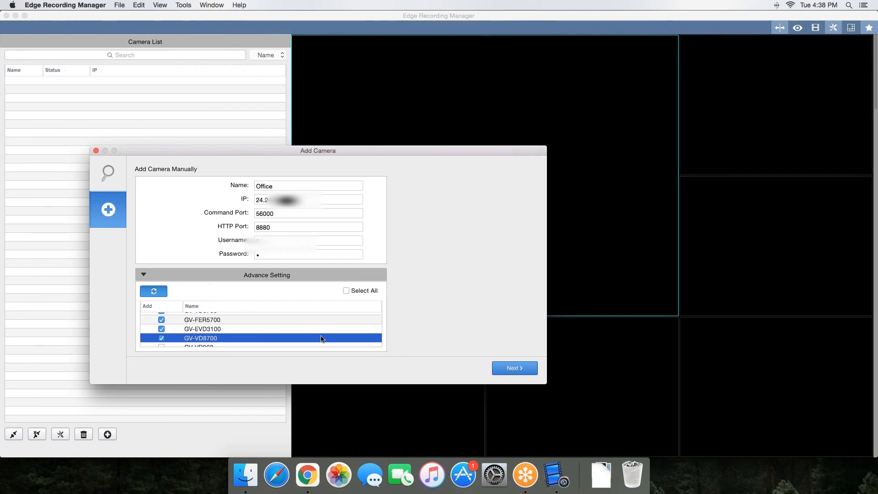
{"action": "mouse_move", "coordinate": [536, 379]}
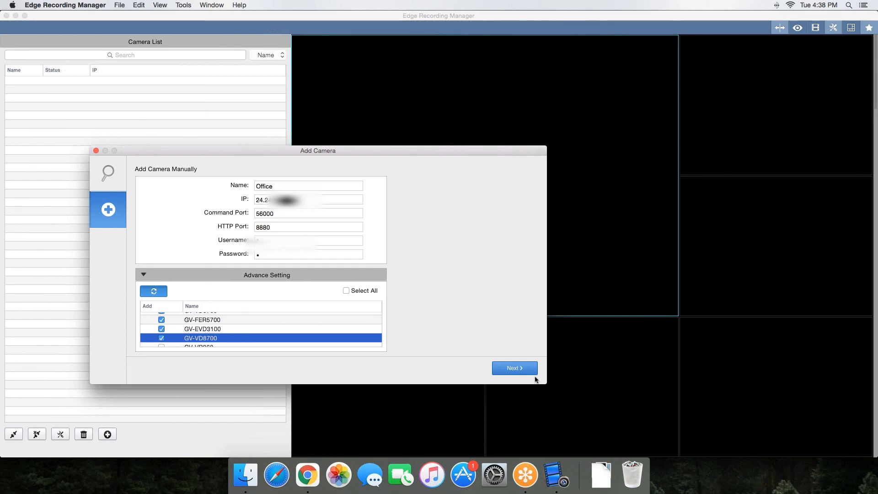
{"action": "left_click", "coordinate": [513, 368]}
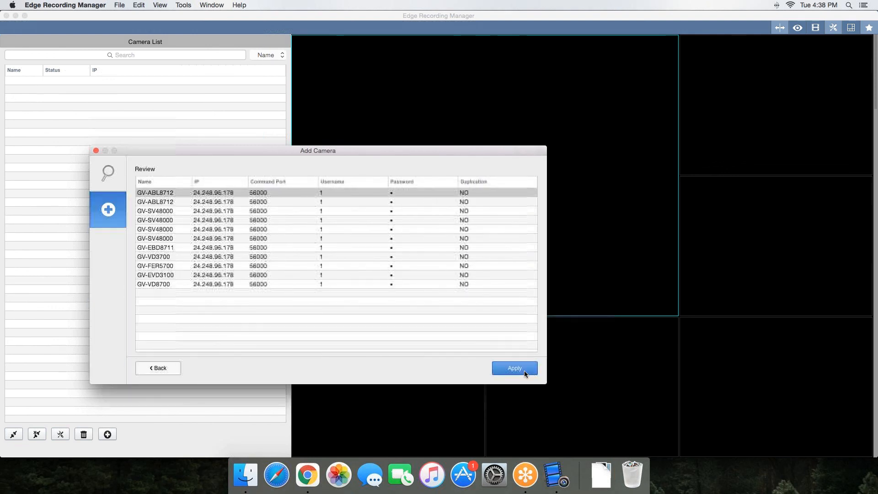
{"action": "left_click", "coordinate": [513, 368]}
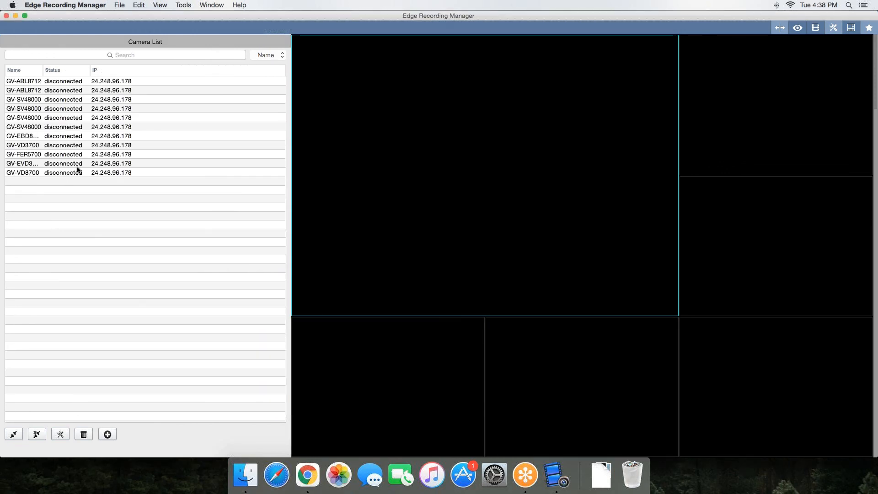
Step: Connect cameras to fill the grid with live views, then show the recorded events list
{"action": "double_click", "coordinate": [44, 81]}
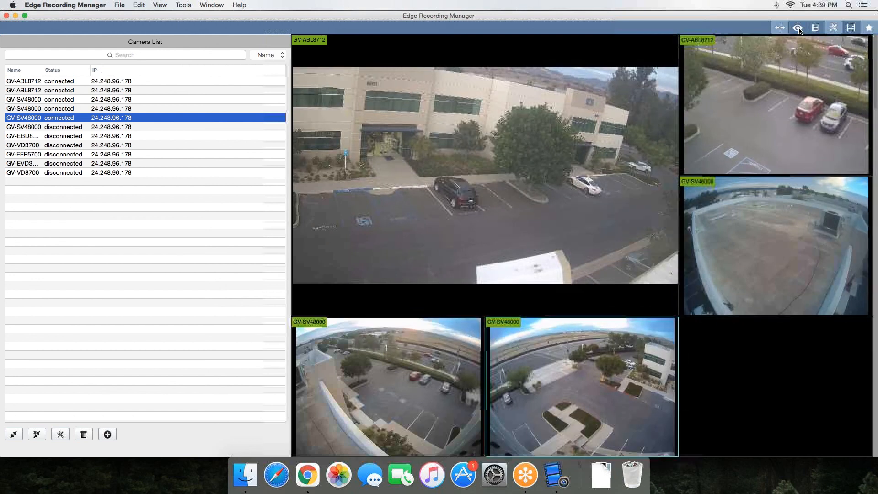
{"action": "left_click", "coordinate": [797, 28]}
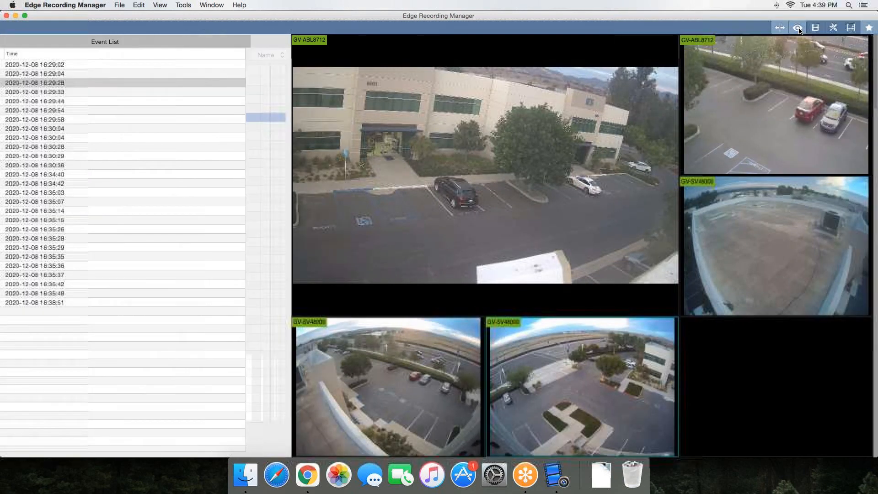
Step: Hide the event list and maximize the GV-ABL8712 building entrance camera to single view
{"action": "left_click", "coordinate": [778, 28]}
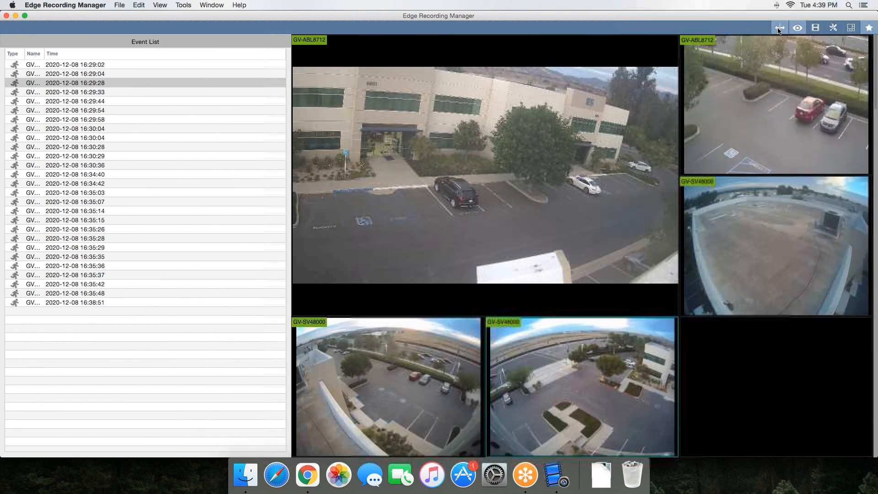
{"action": "left_click", "coordinate": [778, 27]}
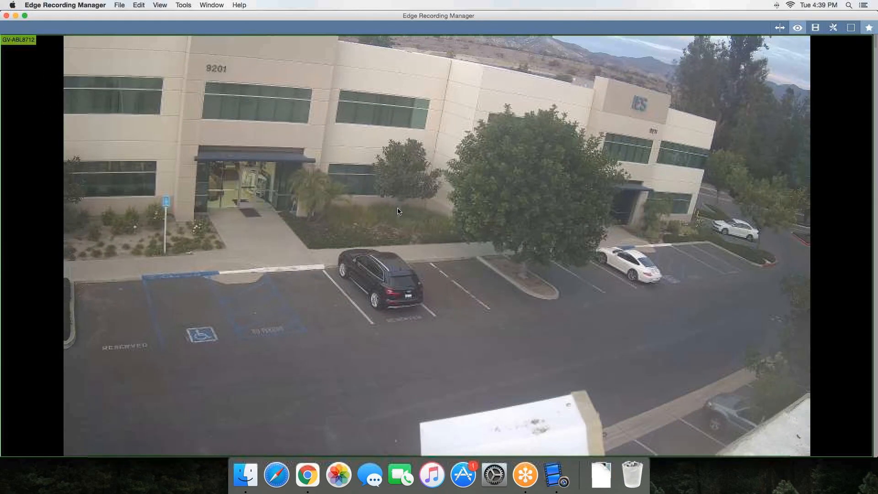
{"action": "mouse_move", "coordinate": [26, 46]}
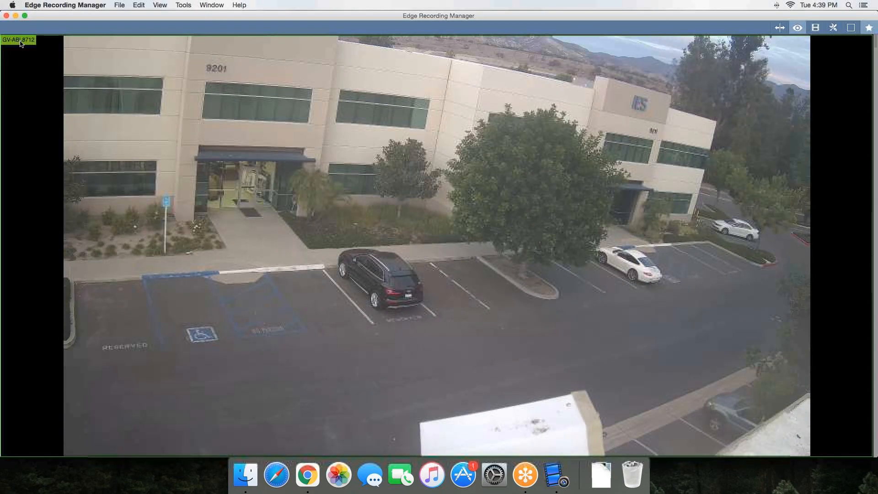
Step: Turn on picture-in-picture for the building camera and return to the multi-camera grid
{"action": "right_click", "coordinate": [18, 40]}
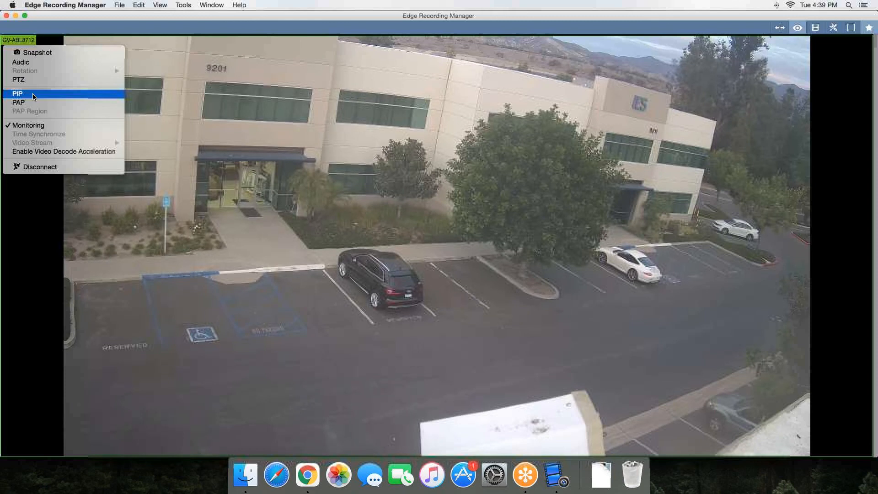
{"action": "left_click", "coordinate": [17, 93]}
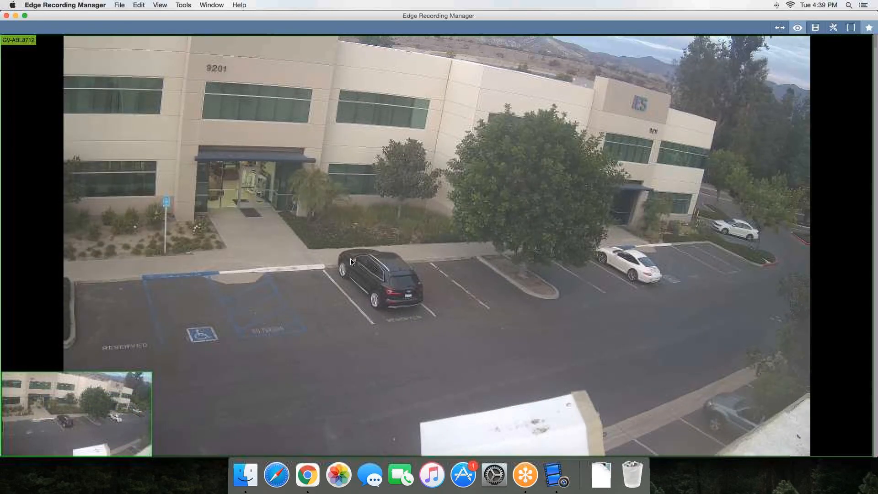
{"action": "left_click", "coordinate": [850, 27]}
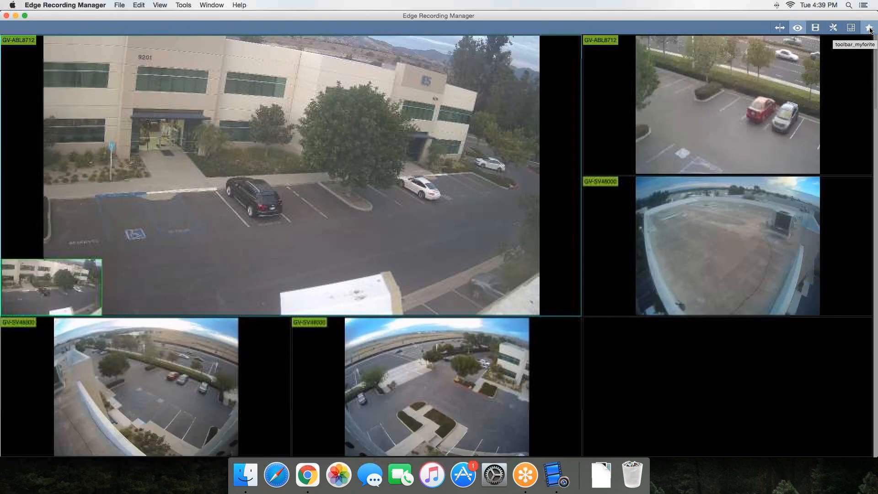
Step: Add a favourite group named 'External Cameras' and verify it appears in the favourites list
{"action": "left_click", "coordinate": [870, 28]}
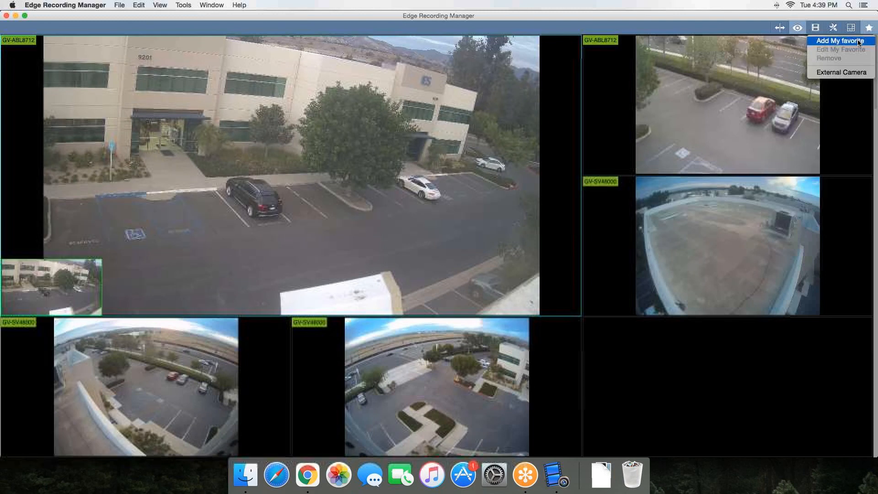
{"action": "left_click", "coordinate": [841, 40]}
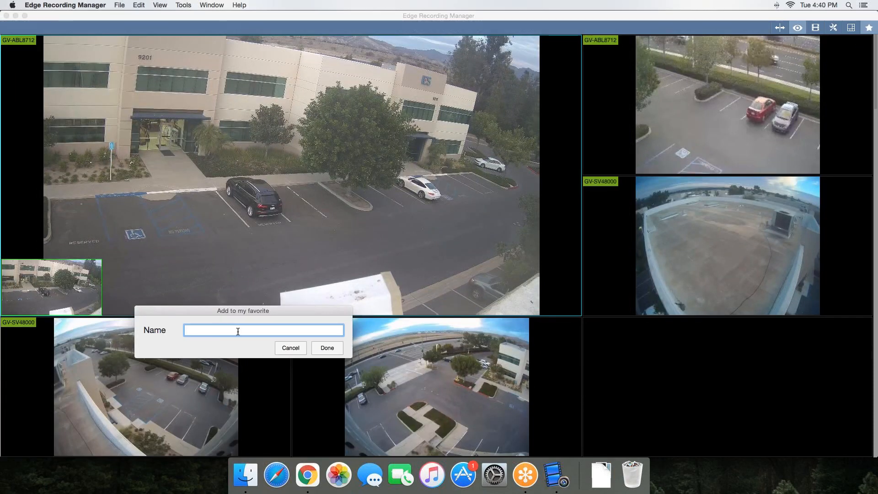
{"action": "type", "text": "Ex"}
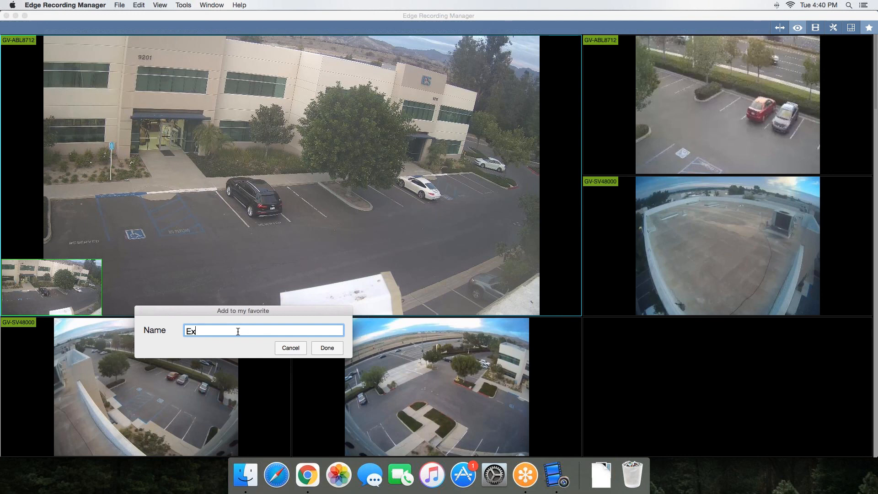
{"action": "type", "text": "ternal Camera"}
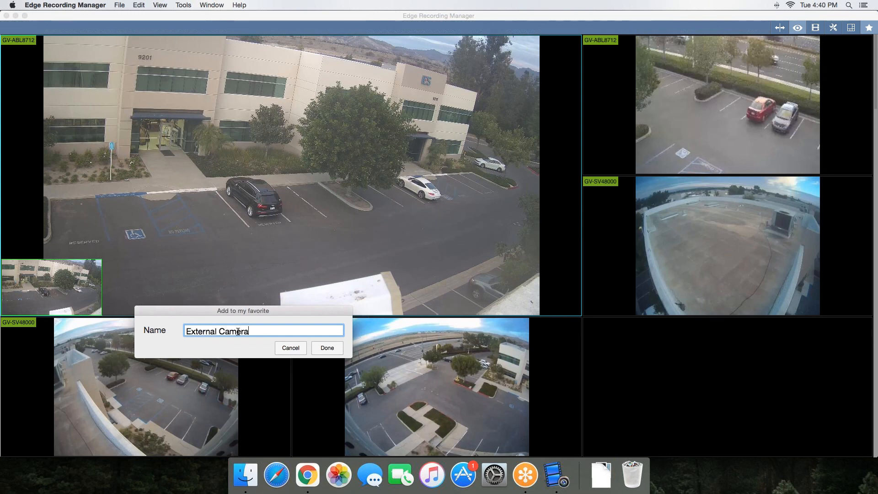
{"action": "type", "text": "s"}
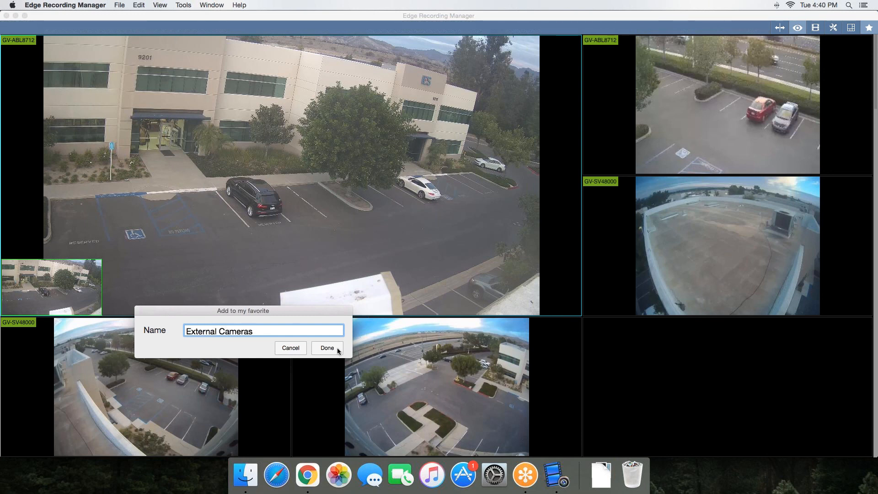
{"action": "left_click", "coordinate": [327, 347]}
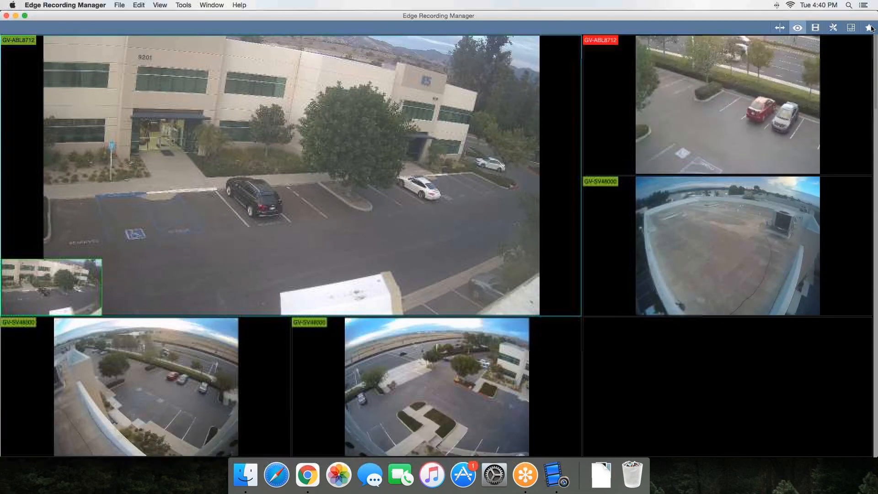
{"action": "left_click", "coordinate": [868, 27]}
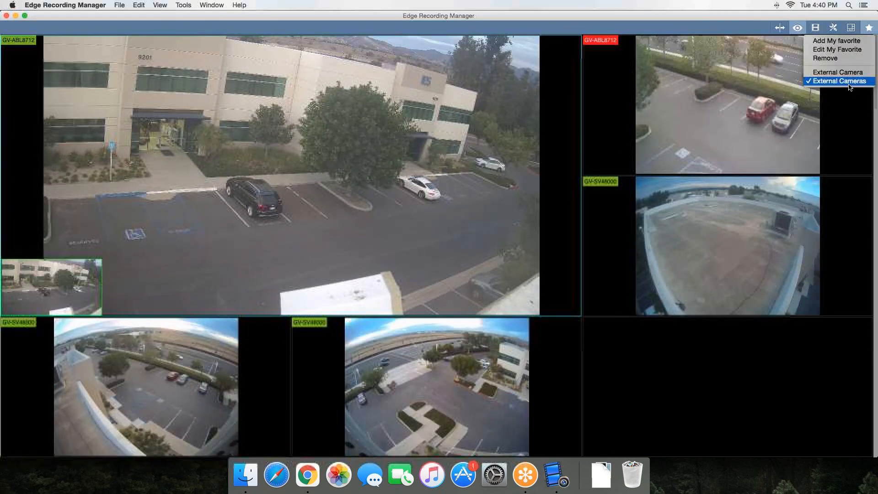
{"action": "mouse_move", "coordinate": [751, 32]}
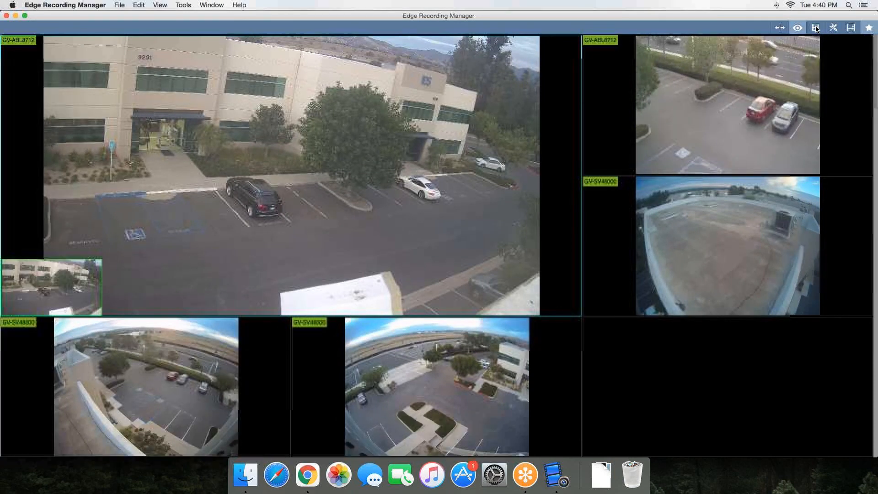
Step: Widen the playback panel, select GV-ABL8712, and load December 7's 02:18:29 recording
{"action": "left_click", "coordinate": [797, 27]}
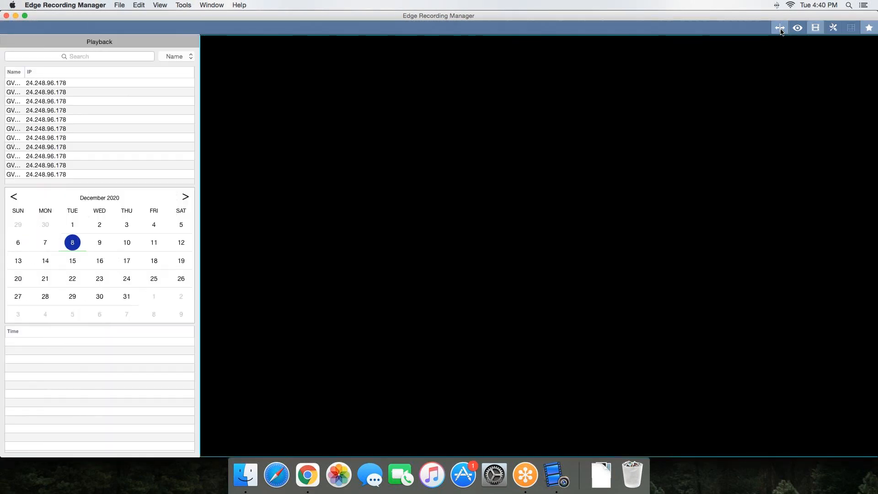
{"action": "left_click_drag", "start_coordinate": [200, 224], "coordinate": [290, 224]}
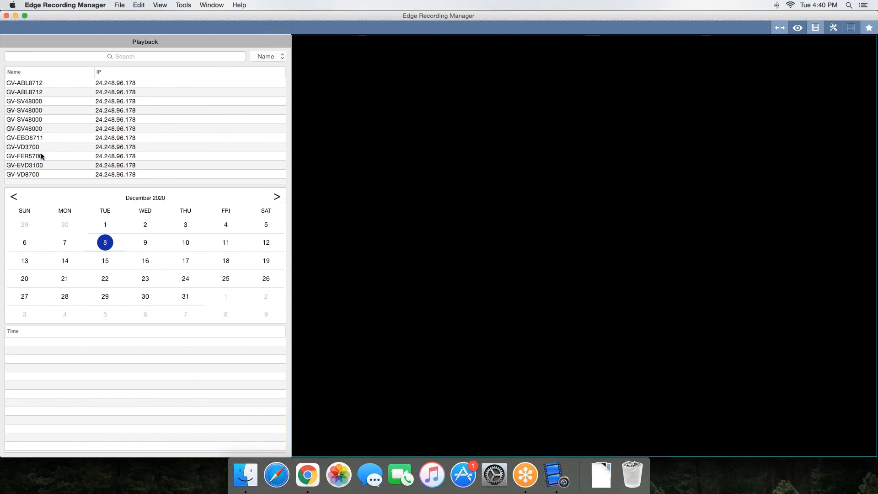
{"action": "left_click", "coordinate": [48, 83]}
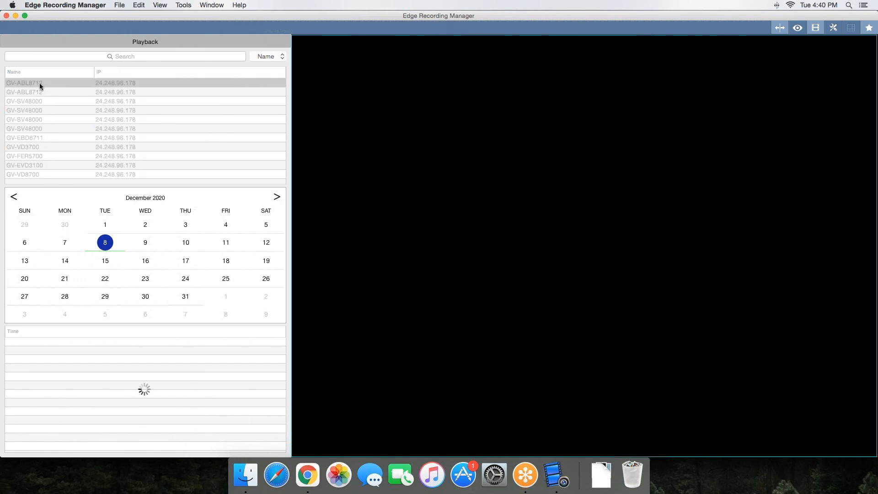
{"action": "left_click", "coordinate": [105, 242]}
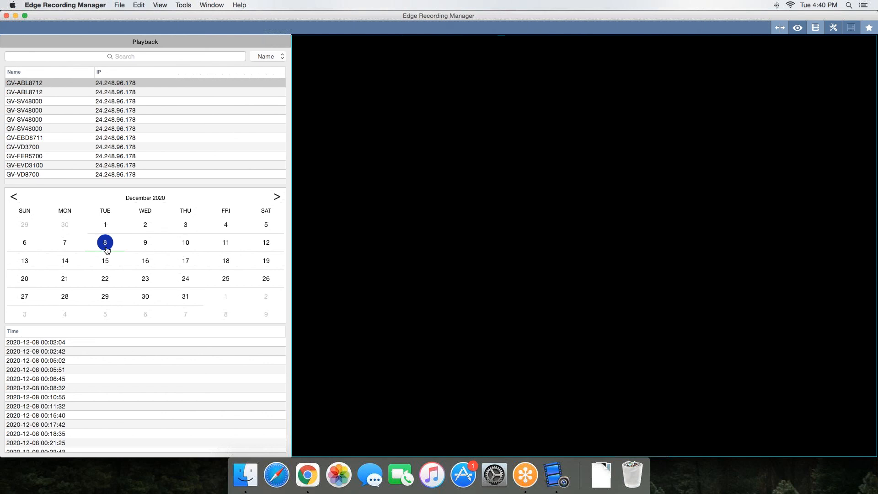
{"action": "mouse_move", "coordinate": [62, 250]}
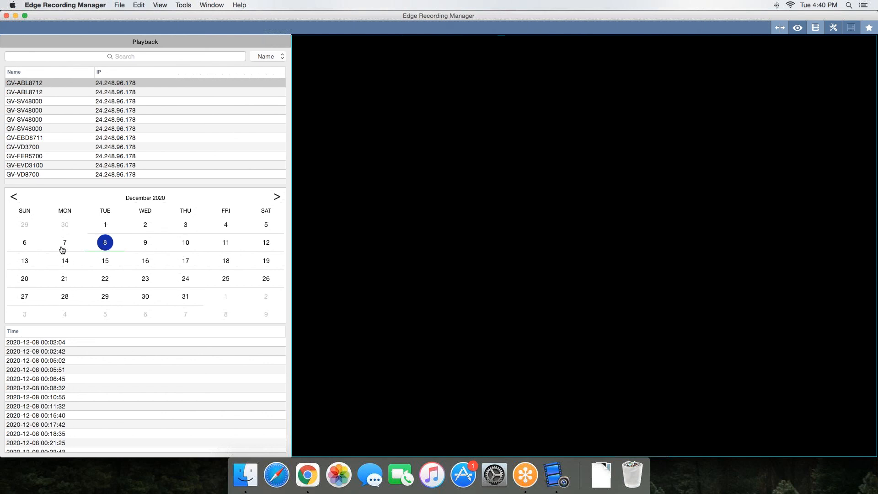
{"action": "left_click", "coordinate": [64, 243]}
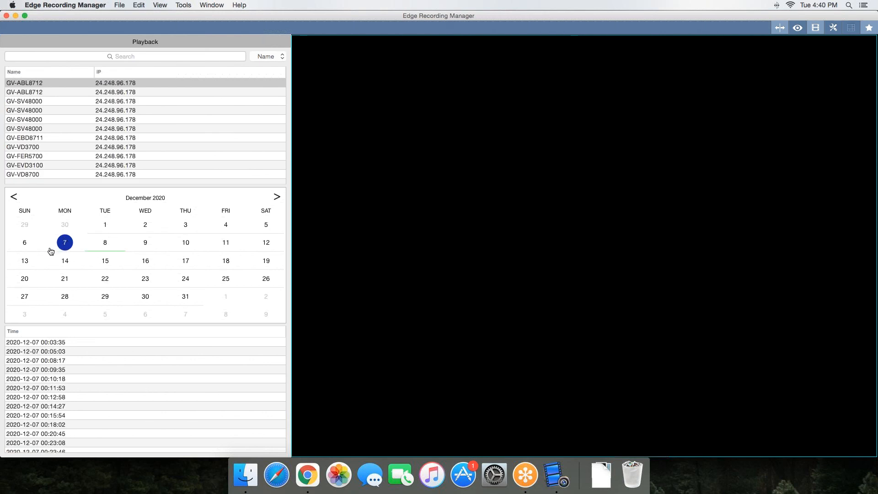
{"action": "mouse_move", "coordinate": [63, 369]}
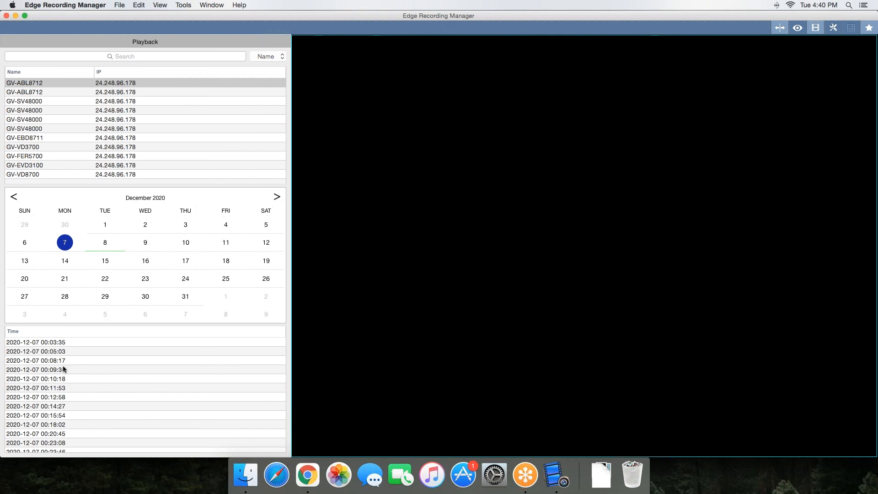
{"action": "scroll", "scroll_direction": "down", "scroll_amount": 3}
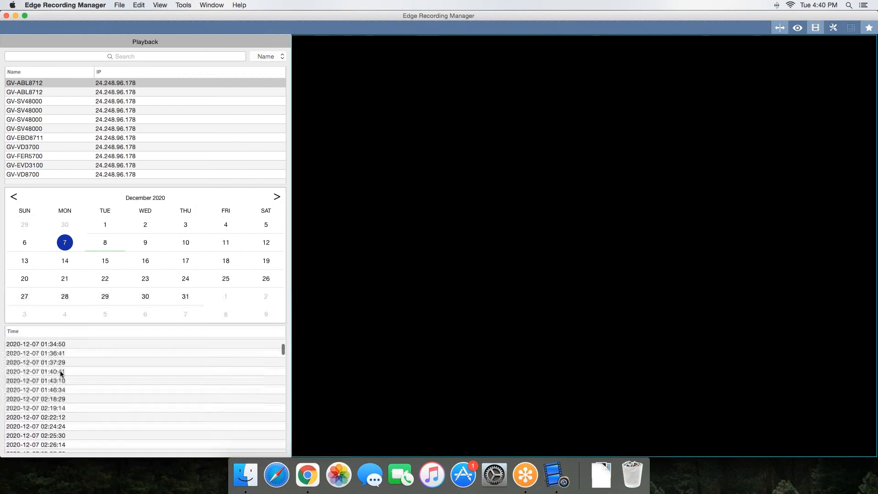
{"action": "left_click", "coordinate": [35, 376]}
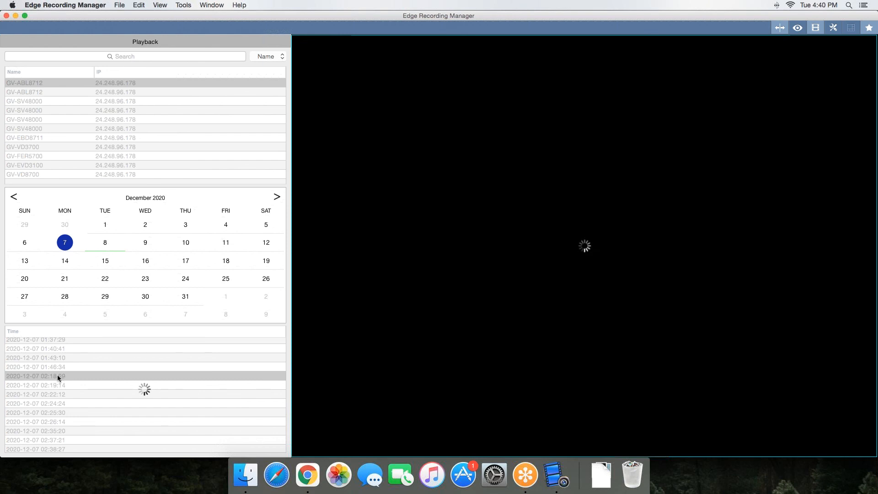
Step: Play the December 7 GV-ABL8712 recording, then stop playback
{"action": "left_click", "coordinate": [35, 376]}
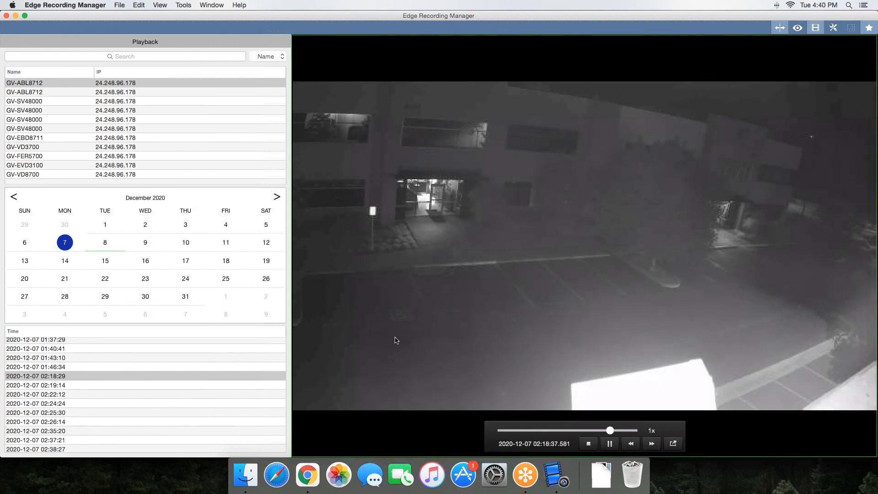
{"action": "left_click", "coordinate": [589, 443]}
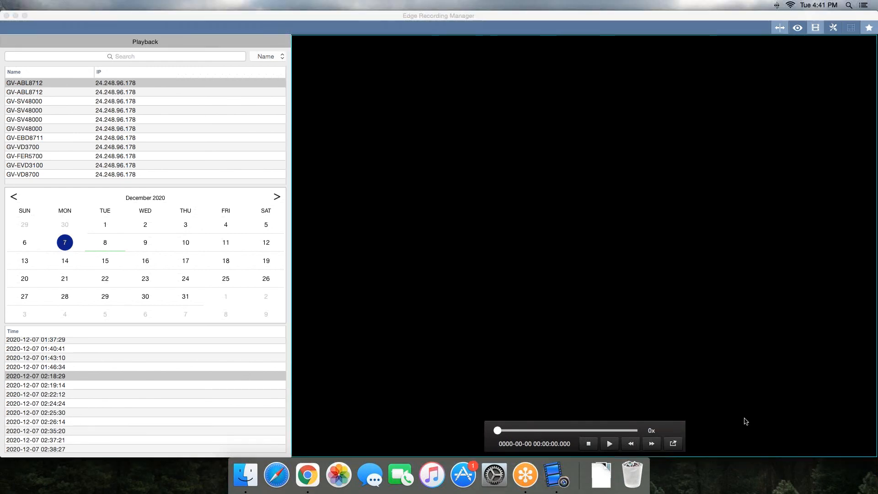
{"action": "mouse_move", "coordinate": [738, 426]}
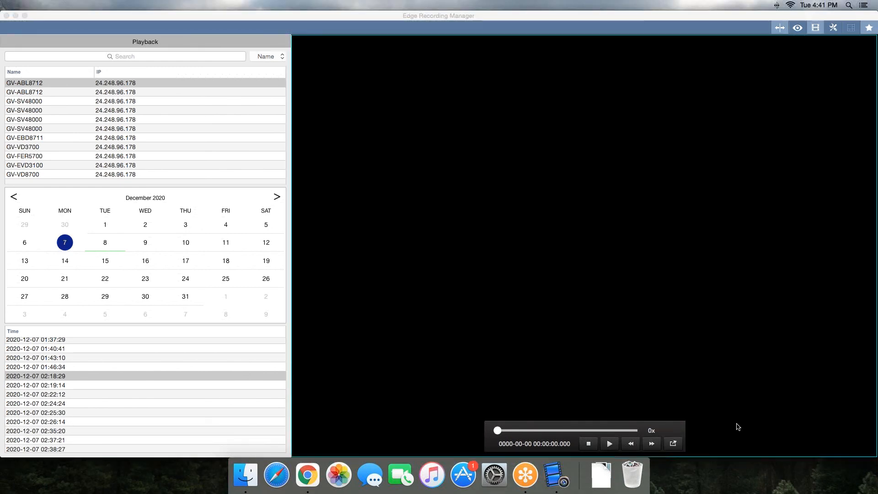